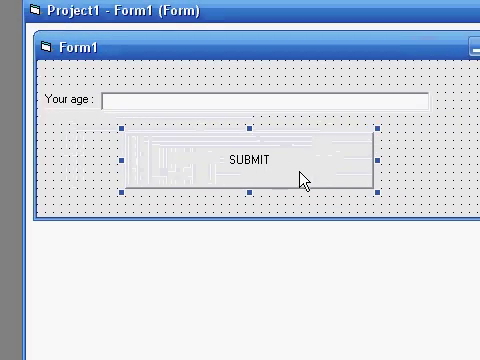
In the Submit click handler, write If Text1.Text > 21 Then MsgBox "You Cant Drink yet!"
{"action": "double_click", "coordinate": [252, 162]}
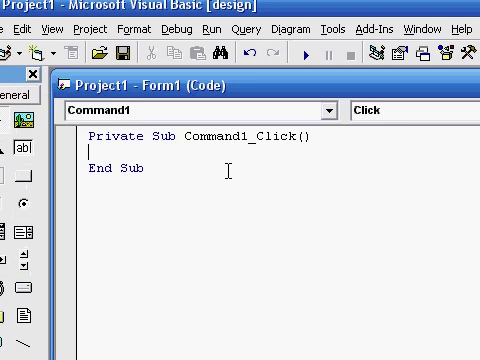
{"action": "type", "text": "If text"}
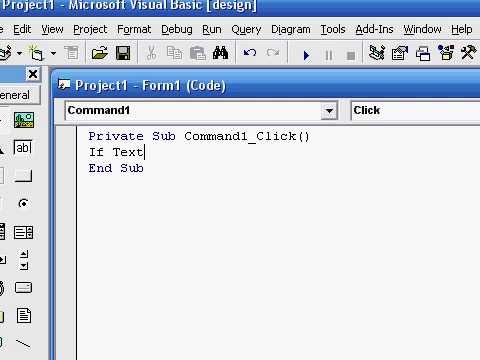
{"action": "type", "text": "1.Text"}
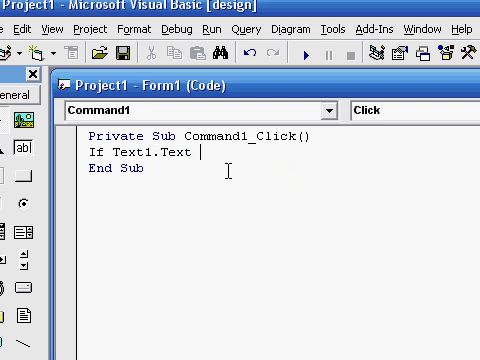
{"action": "key", "text": "BackSpace"}
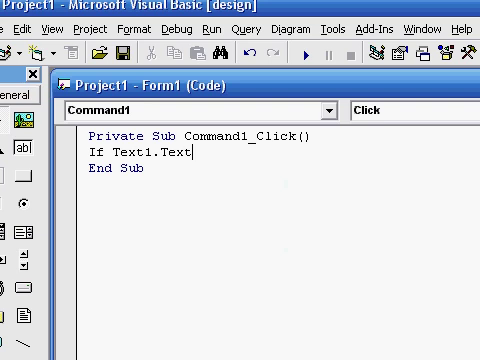
{"action": "type", "text": "\" \""}
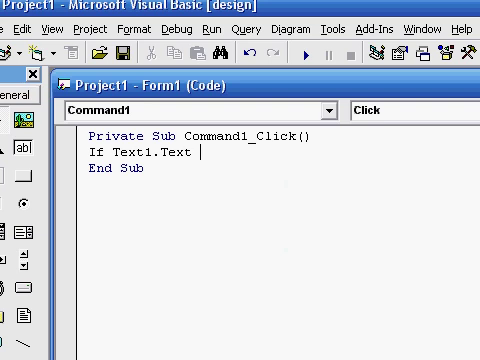
{"action": "type", "text": ">"}
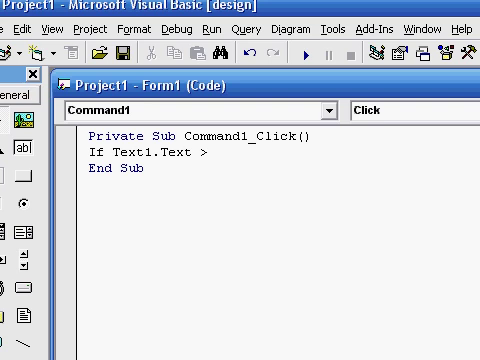
{"action": "type", "text": "21 then"}
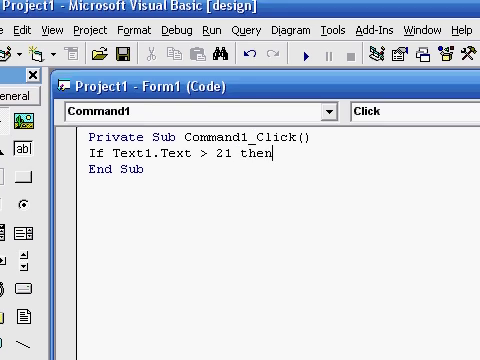
{"action": "type", "text": "msgbox \""}
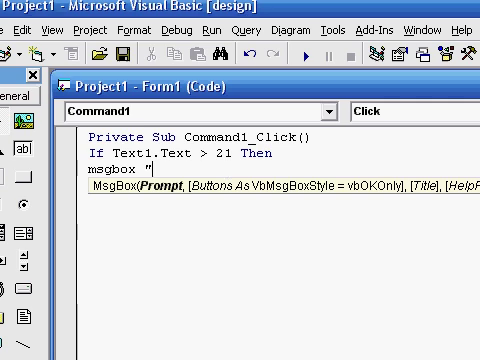
{"action": "type", "text": "You Cant"}
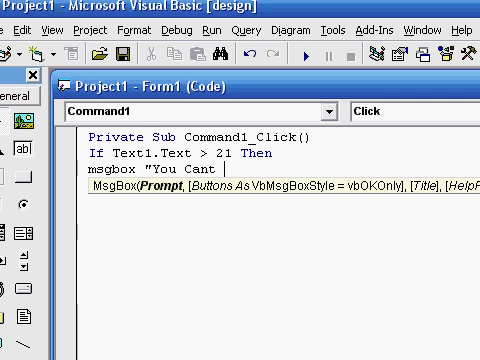
{"action": "type", "text": "Drink yet!\""}
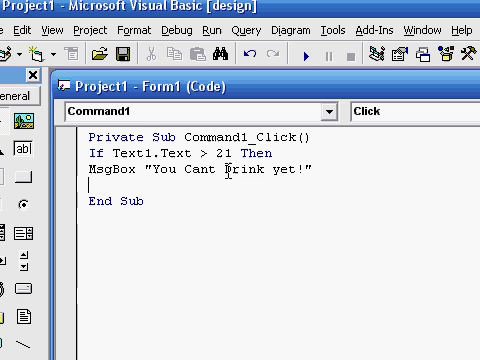
Add the Else branch with MsgBox "You can drink, congratulations"
{"action": "type", "text": "else"}
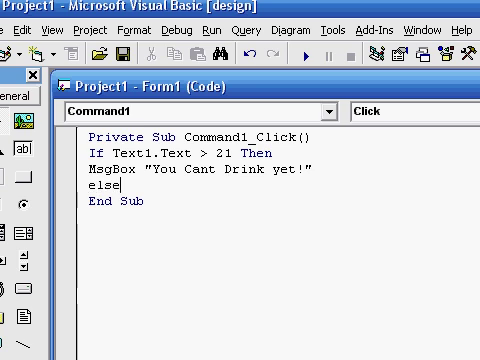
{"action": "type", "text": "msgbox \""}
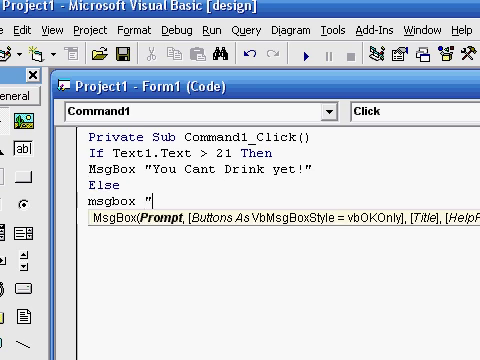
{"action": "type", "text": "You can dri"}
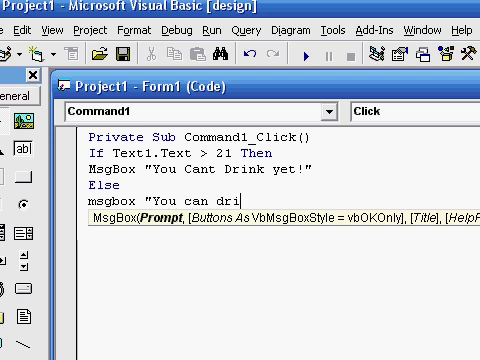
{"action": "type", "text": "nk, congr"}
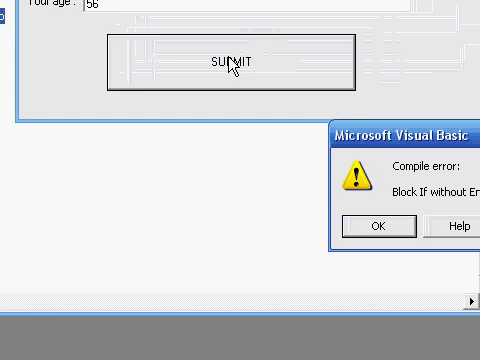
Dismiss the Block If compile error, then acknowledge the can't-drink message for age 56
{"action": "left_click", "coordinate": [380, 224]}
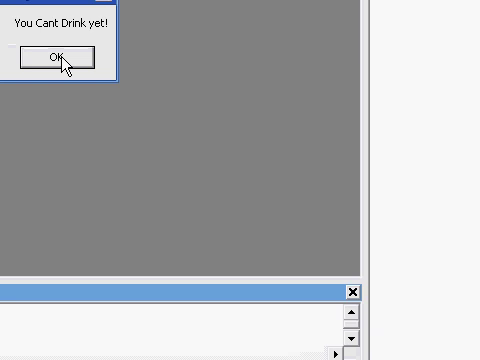
{"action": "left_click", "coordinate": [50, 56]}
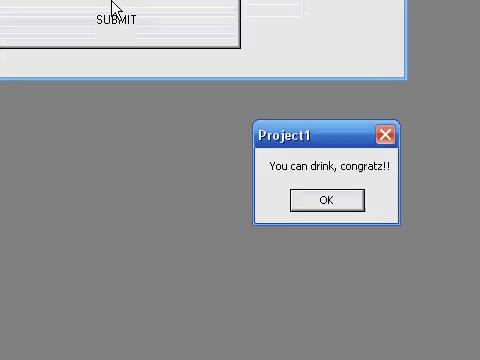
Submit ages 56 and 16, confirming the can't-drink and congratulations messages
{"action": "left_click", "coordinate": [322, 200]}
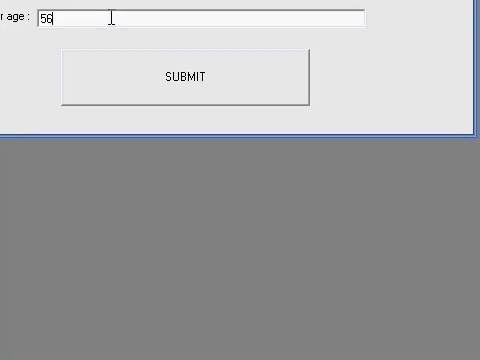
{"action": "left_click", "coordinate": [186, 78]}
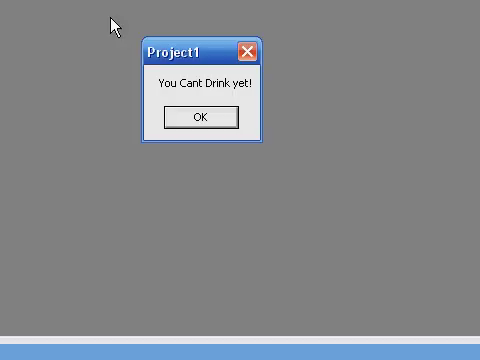
{"action": "left_click", "coordinate": [200, 116]}
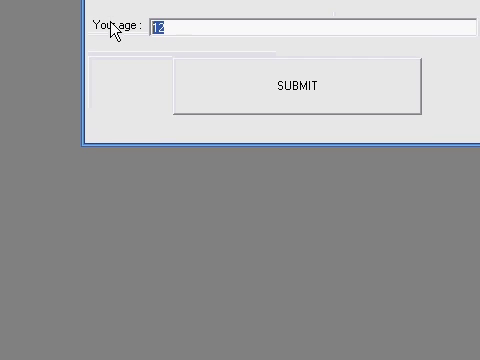
{"action": "left_click", "coordinate": [294, 84]}
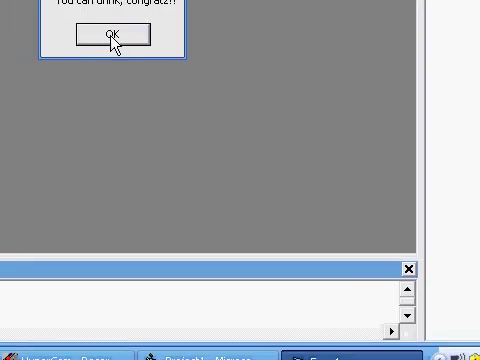
{"action": "left_click", "coordinate": [108, 36]}
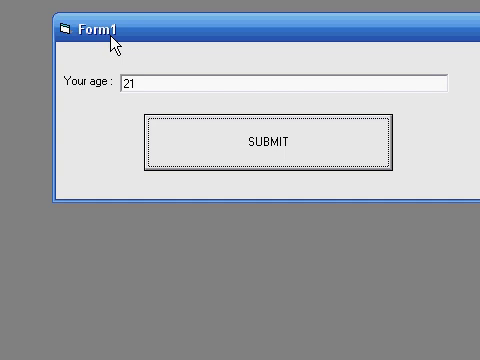
Close the running test form to return to design mode
{"action": "left_click", "coordinate": [268, 140]}
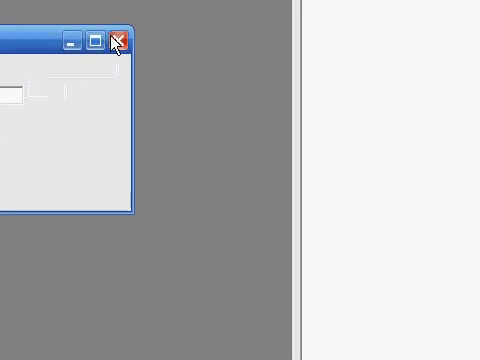
{"action": "left_click", "coordinate": [116, 38]}
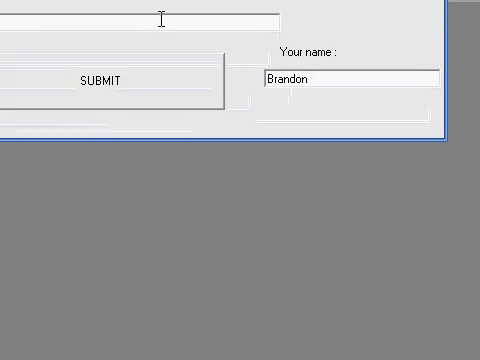
Submit the form with the entered name and age to get the result message
{"action": "left_click", "coordinate": [108, 80]}
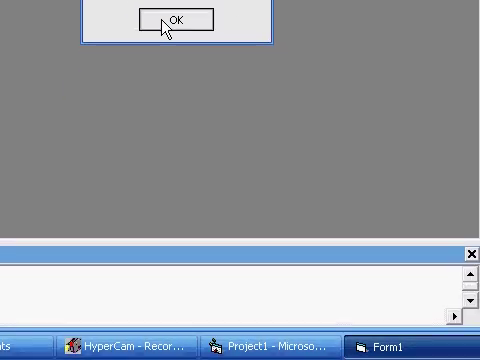
Close the running form and set Option2's Caption to Program On
{"action": "left_click", "coordinate": [178, 20]}
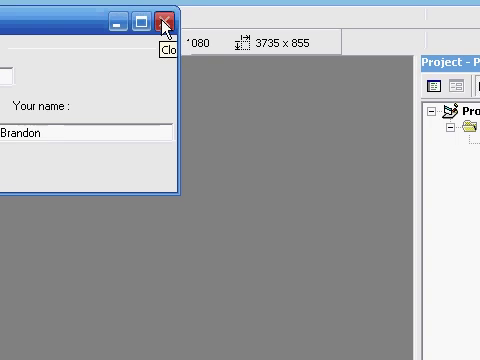
{"action": "left_click", "coordinate": [166, 18]}
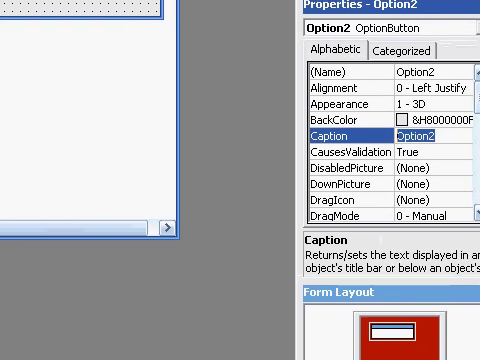
{"action": "type", "text": "P"}
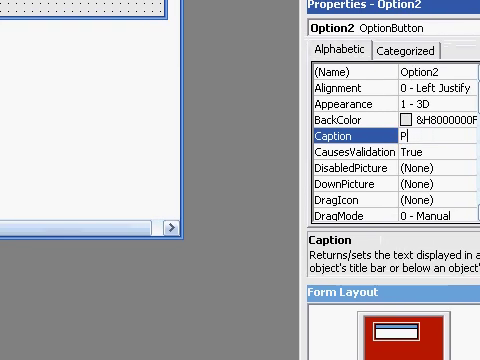
{"action": "type", "text": "rogram On"}
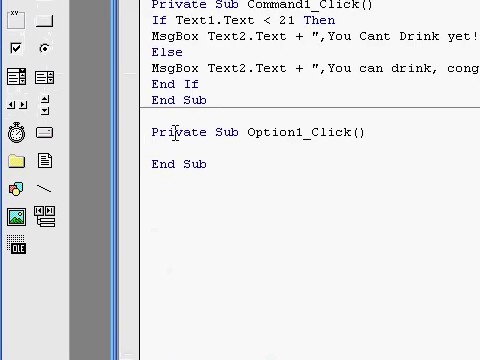
In Option1_Click set Text1, Text2 and Command1 Enabled = False
{"action": "type", "text": "Text1.enabled = False"}
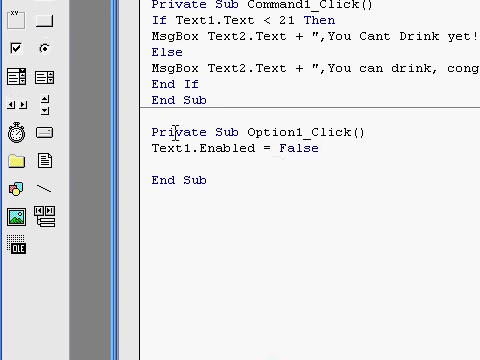
{"action": "type", "text": "Text2"}
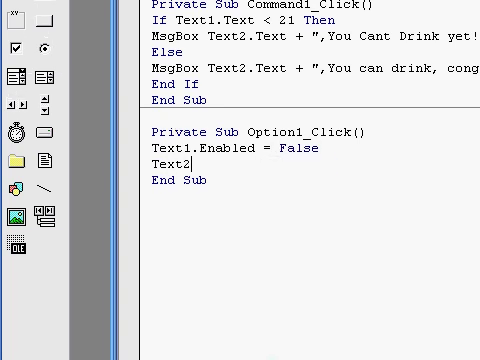
{"action": "type", "text": ".Enabled = False"}
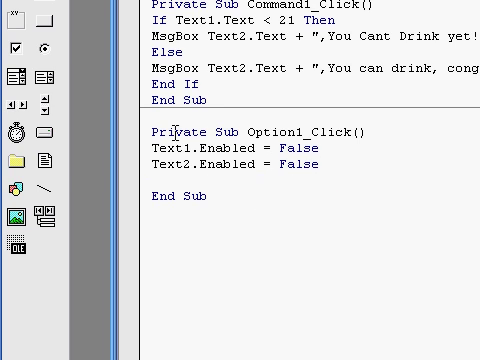
{"action": "type", "text": "c"}
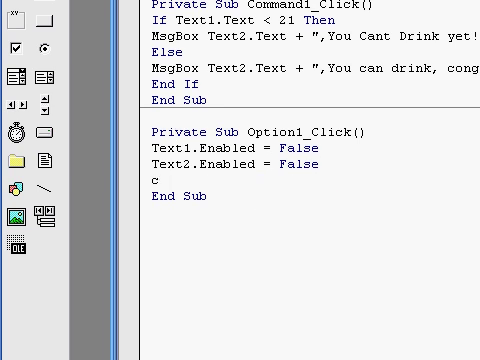
{"action": "type", "text": "ommand1."}
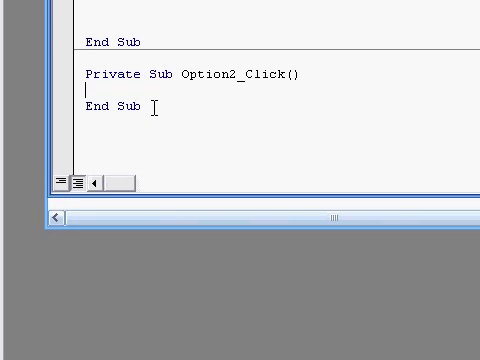
In Option2_Click write the Enabled assignments for Text1, Text2 and Command1
{"action": "type", "text": "Text1.Enabled = False"}
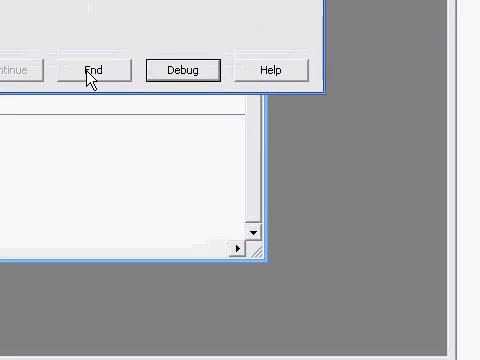
End the erroring run, resubmit to reproduce the run-time error, and end again
{"action": "left_click", "coordinate": [98, 70]}
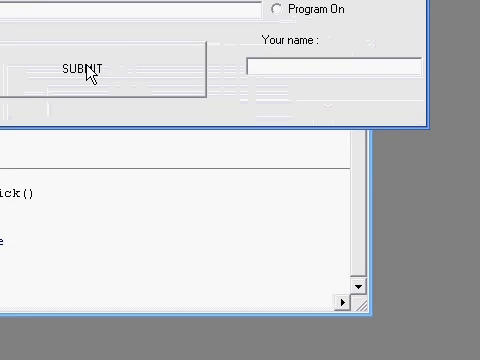
{"action": "left_click", "coordinate": [78, 66]}
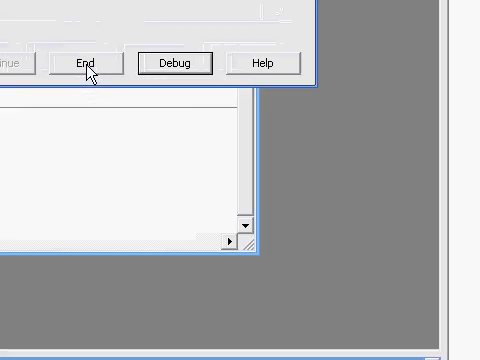
{"action": "left_click", "coordinate": [88, 62]}
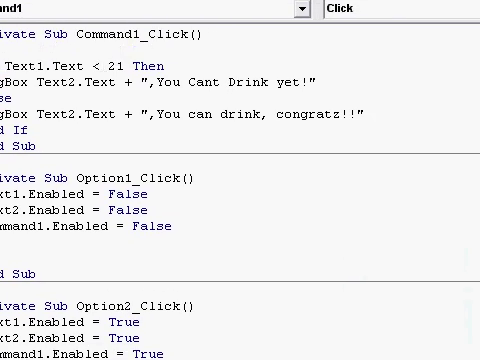
Add On Error GoTo E, Exit Sub after End If, and the E: label in Command1_Click
{"action": "type", "text": "error goto"}
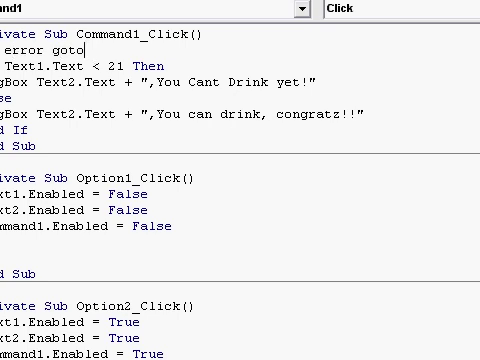
{"action": "type", "text": "e"}
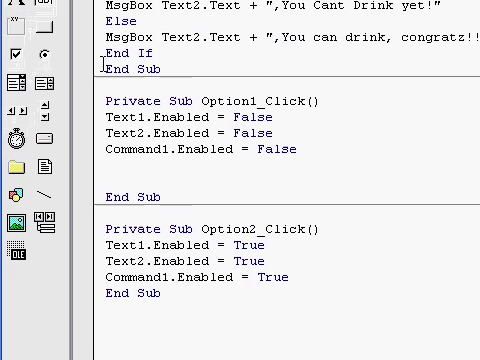
{"action": "type", "text": "exit"}
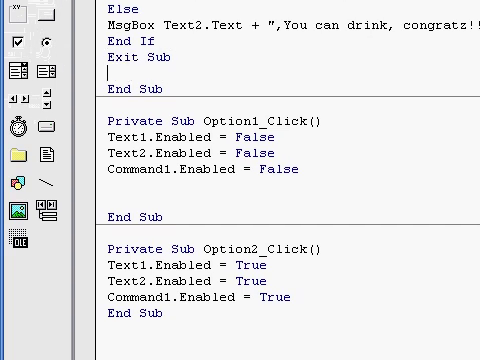
{"action": "type", "text": "E: msgbox \""}
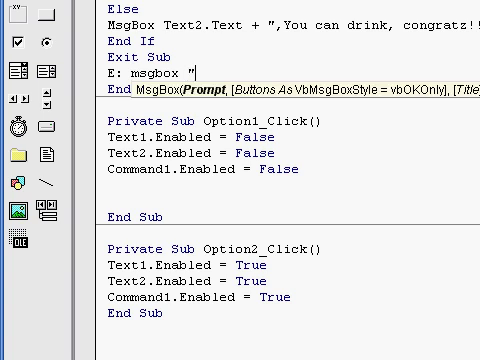
Give the handler MsgBox "Please enter a valid number!", vbCritical
{"action": "type", "text": "Please en"}
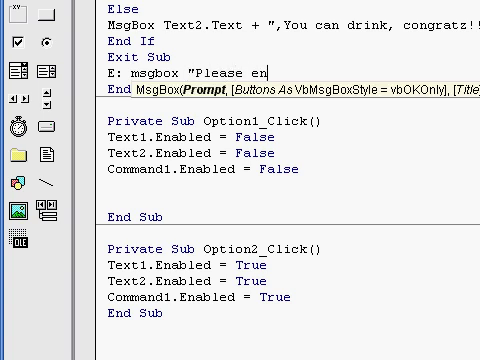
{"action": "type", "text": "ter a vid"}
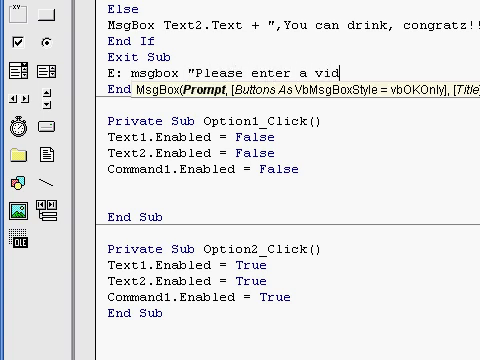
{"action": "type", "text": "lid number!\""}
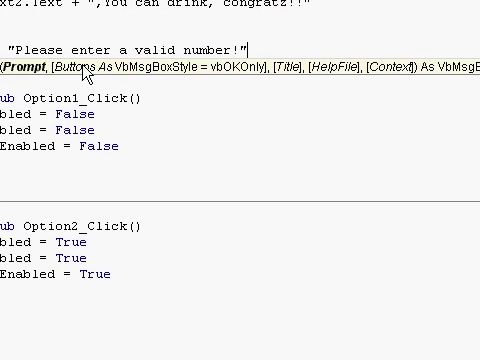
{"action": "type", "text": ",vb"}
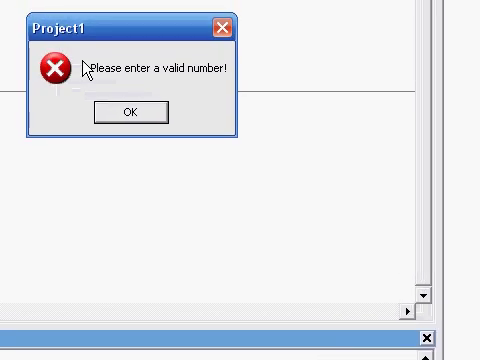
Dismiss the 'Please enter a valid number!' warning shown for invalid input
{"action": "left_click", "coordinate": [128, 112]}
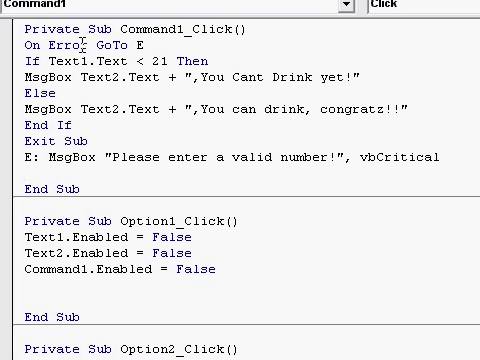
{"action": "scroll", "scroll_direction": "down", "scroll_amount": 3}
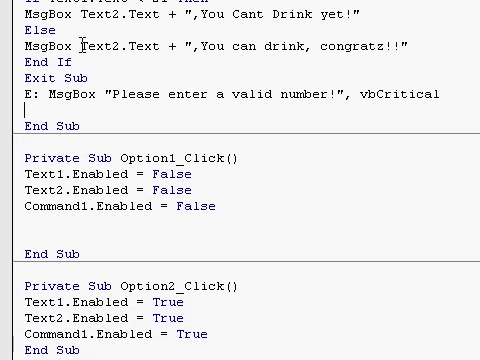
{"action": "scroll", "scroll_direction": "down", "scroll_amount": 3}
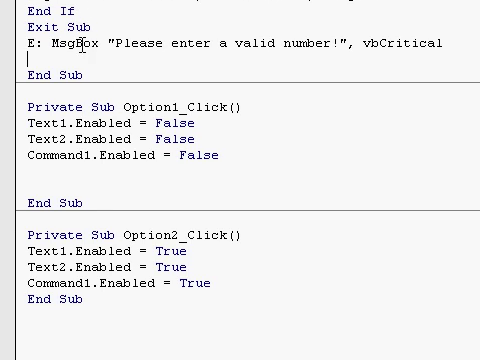
{"action": "scroll", "scroll_direction": "down", "scroll_amount": 3}
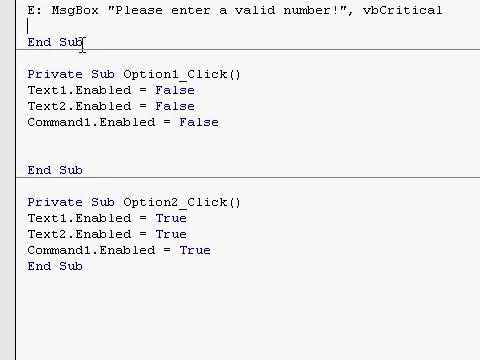